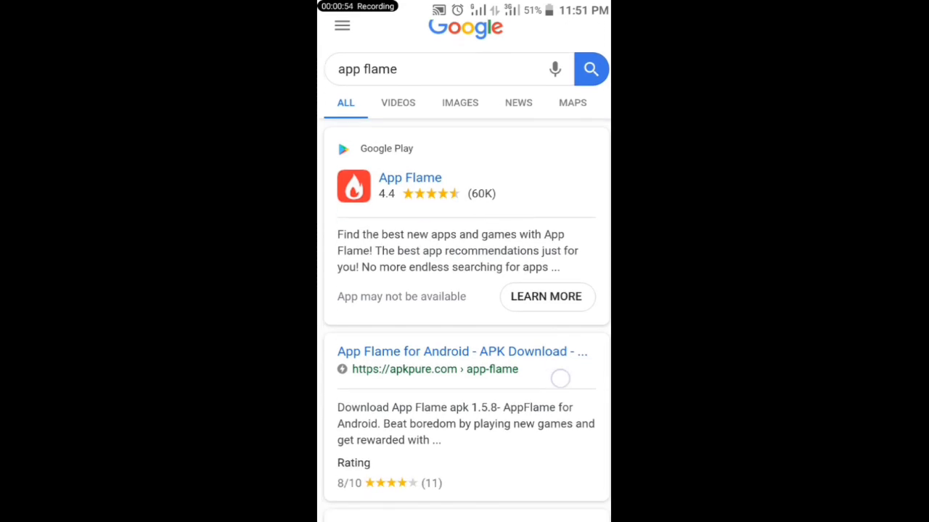
{"action": "scroll", "scroll_direction": "up", "scroll_amount": 3}
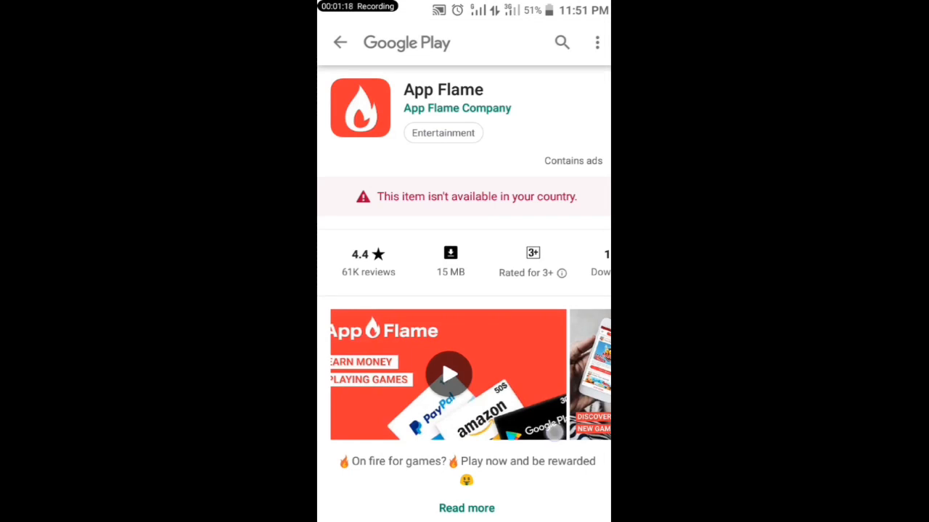
{"action": "scroll", "scroll_direction": "down", "scroll_amount": 3}
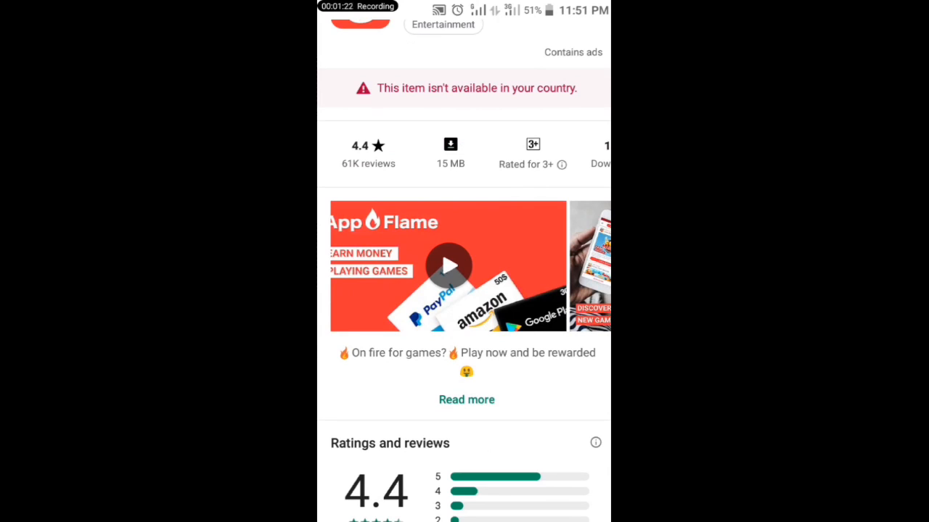
{"action": "scroll", "scroll_direction": "down", "scroll_amount": 3}
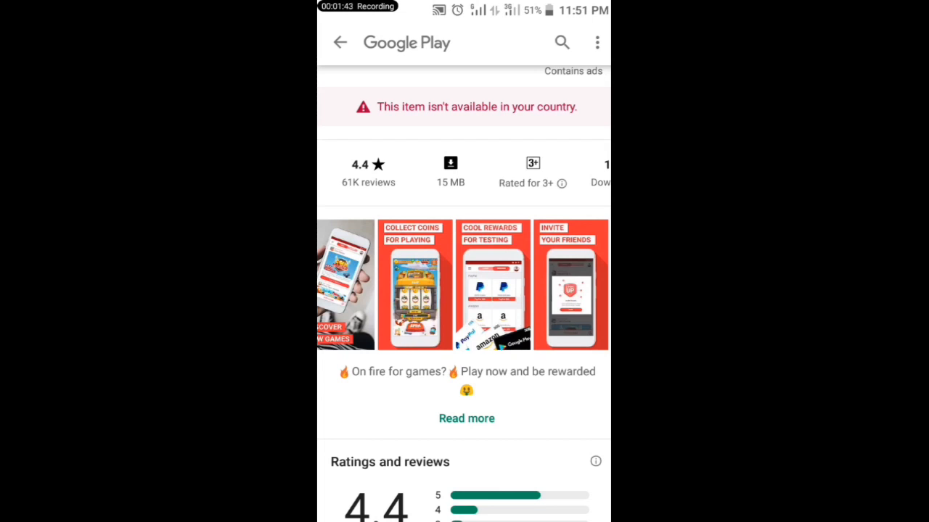
{"action": "scroll", "scroll_direction": "down", "scroll_amount": 3}
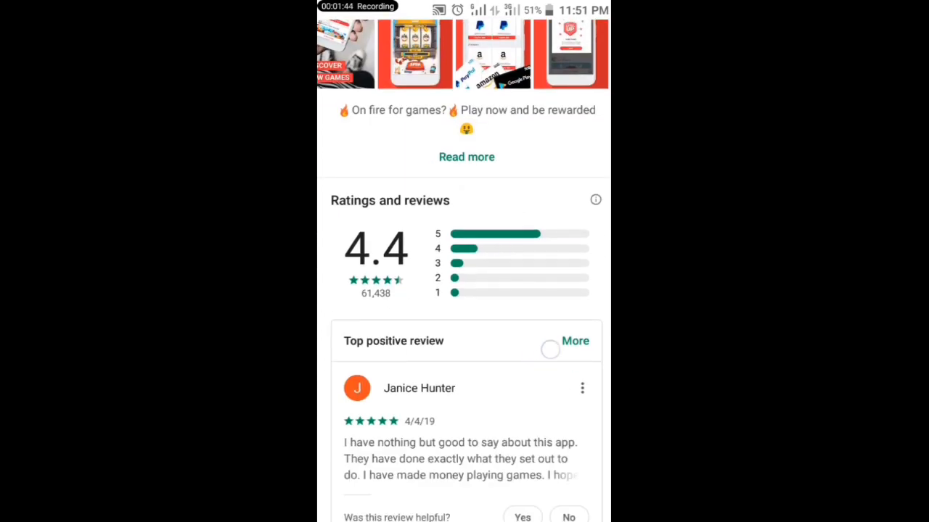
{"action": "scroll", "scroll_direction": "down", "scroll_amount": 3}
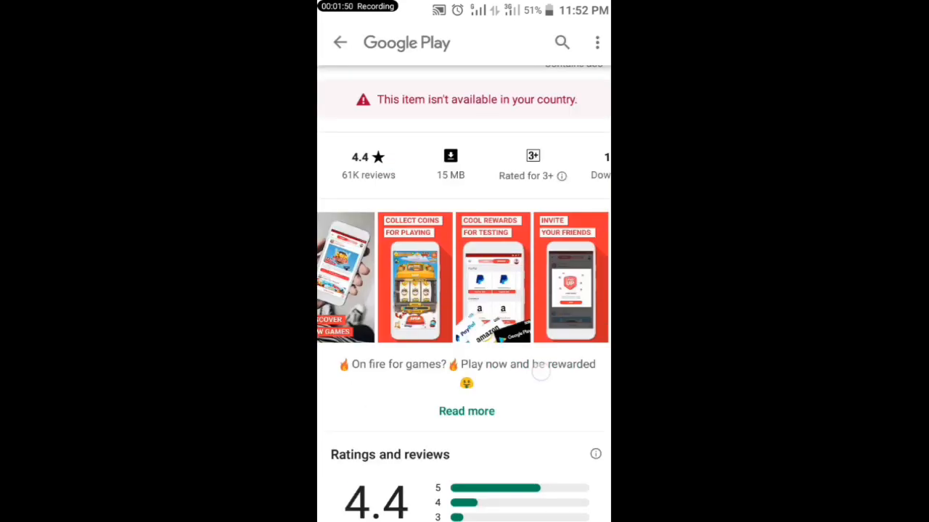
{"action": "scroll", "scroll_direction": "down", "scroll_amount": 3}
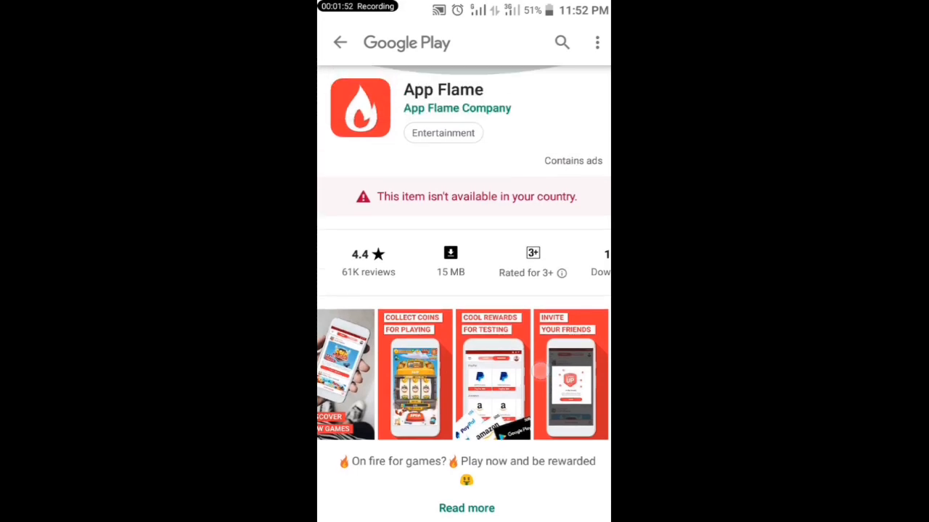